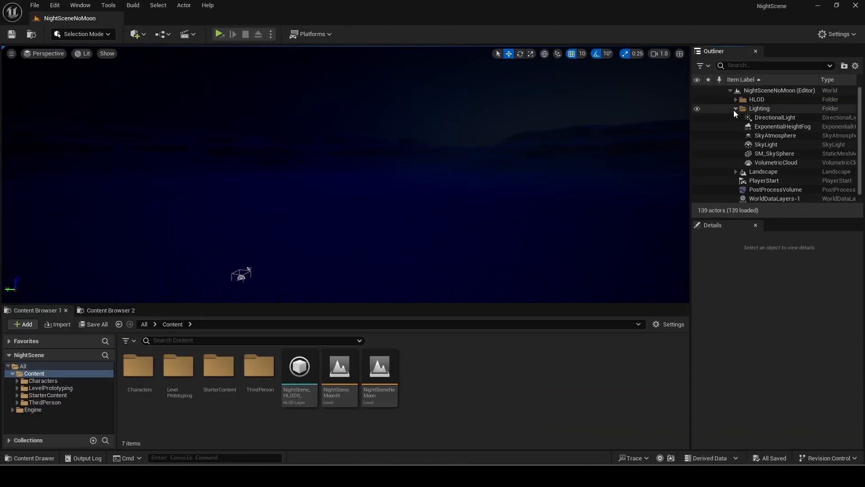
Tick Volumetric Fog on ExponentialHeightFog and begin editing its Scattering Distribution
{"action": "left_click", "coordinate": [782, 126]}
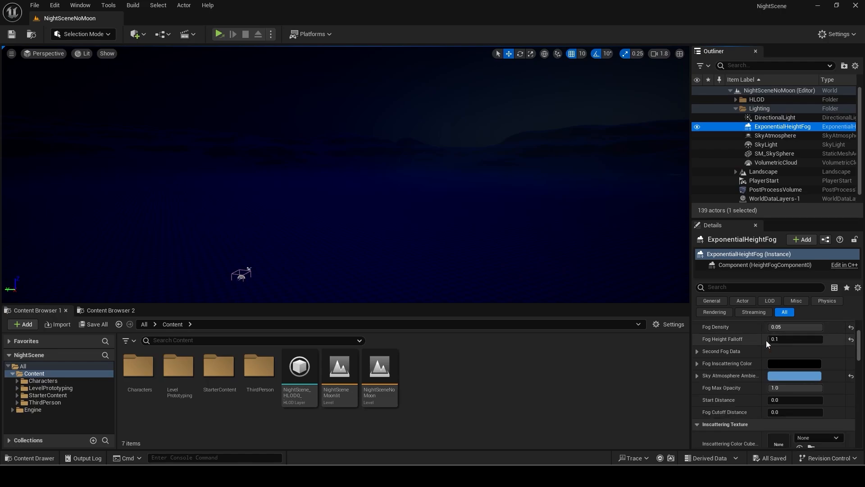
{"action": "scroll", "scroll_direction": "down", "scroll_amount": 3}
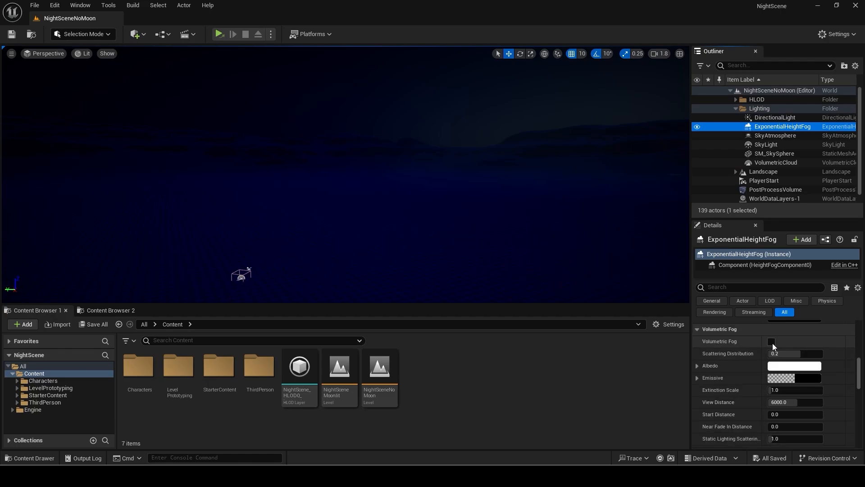
{"action": "left_click", "coordinate": [771, 341]}
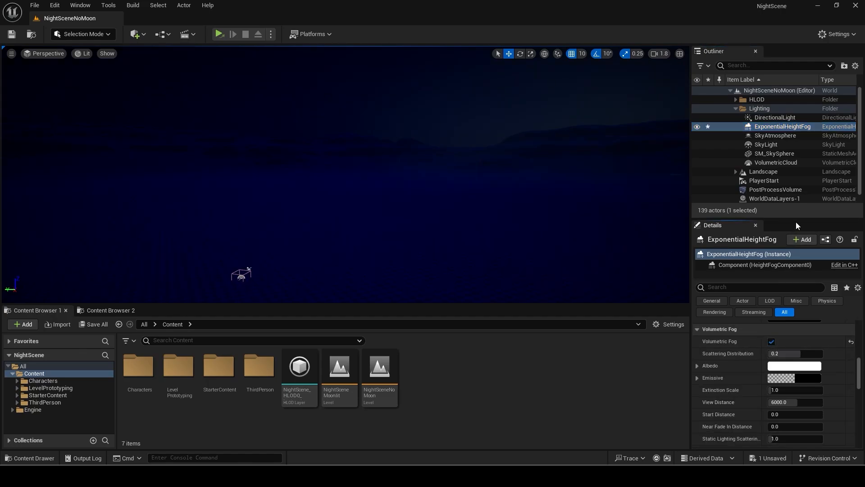
{"action": "scroll", "scroll_direction": "down", "scroll_amount": 3}
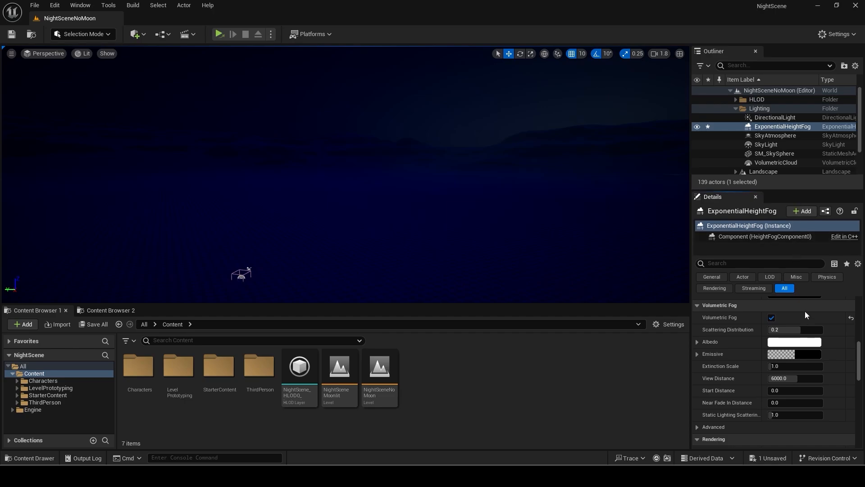
{"action": "double_click", "coordinate": [796, 329]}
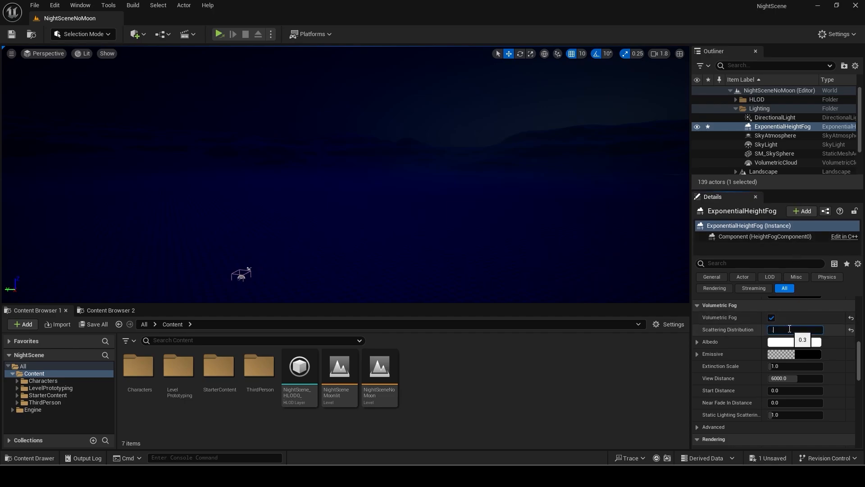
{"action": "left_click", "coordinate": [782, 342]}
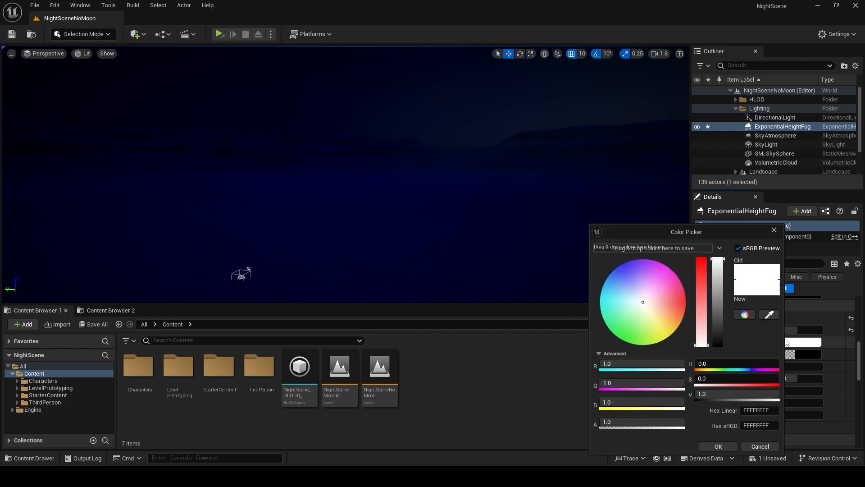
{"action": "left_click", "coordinate": [628, 297]}
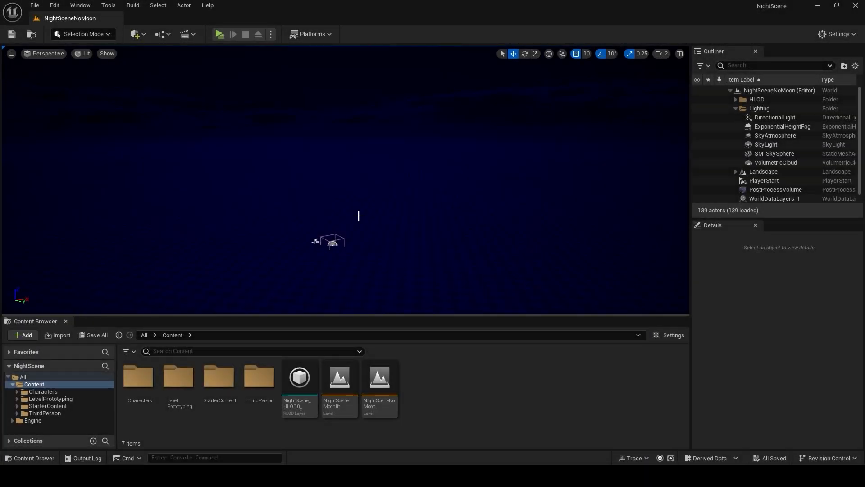
Add a Spot Light to the level via the Quickly Add menu, searching 'light'
{"action": "left_click", "coordinate": [135, 35]}
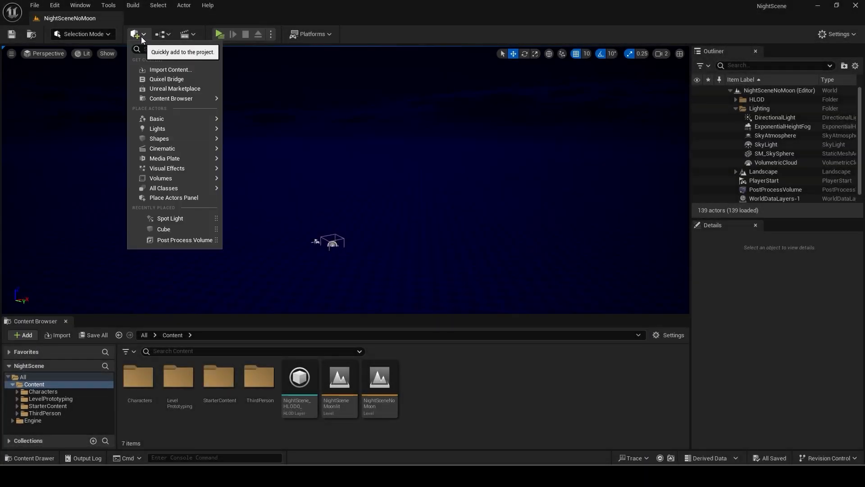
{"action": "type", "text": "light"}
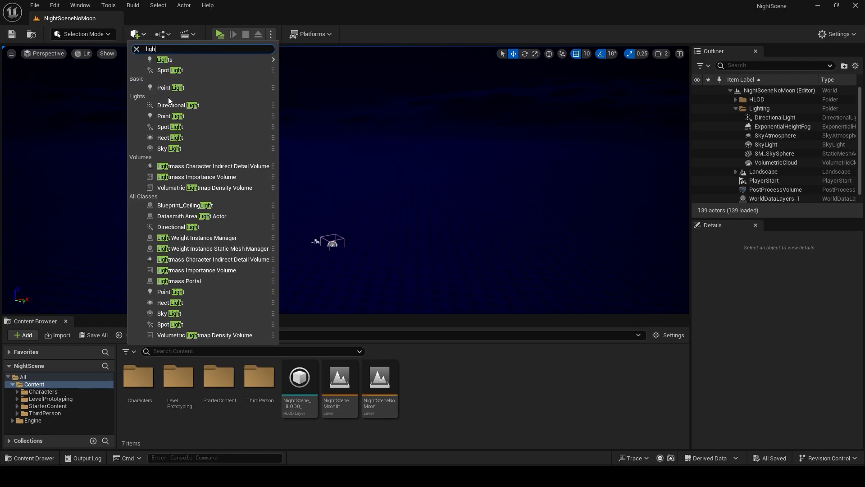
{"action": "left_click", "coordinate": [170, 126]}
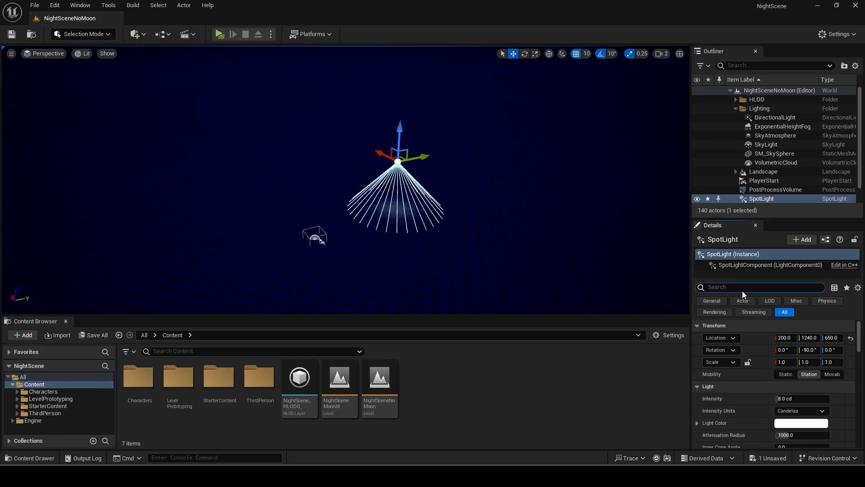
Set the spot light's Volumetric Scattering Intensity to 400
{"action": "type", "text": "volum"}
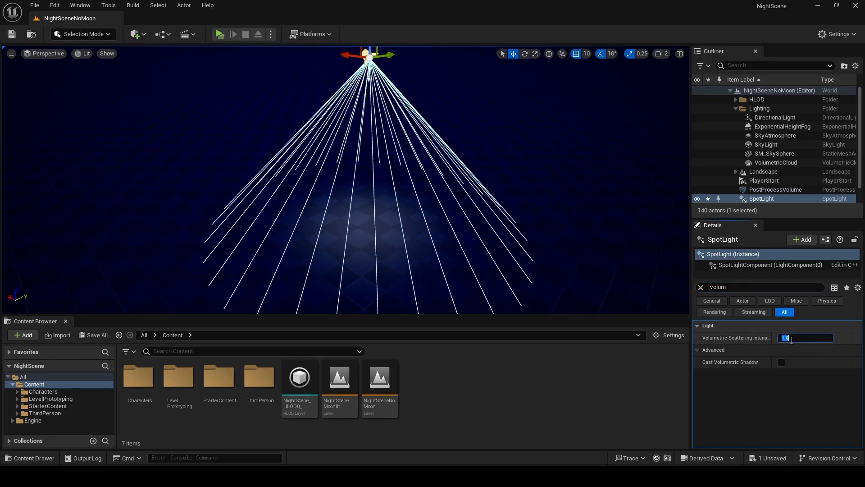
{"action": "type", "text": "400.0"}
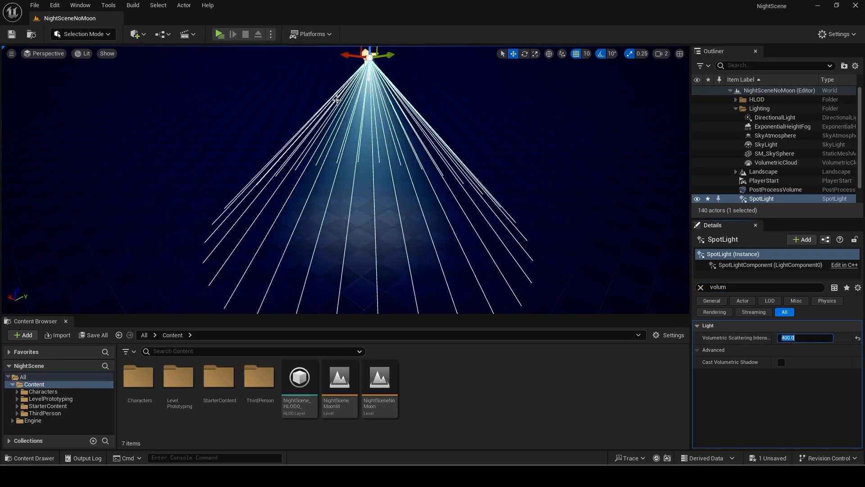
{"action": "left_click", "coordinate": [218, 34]}
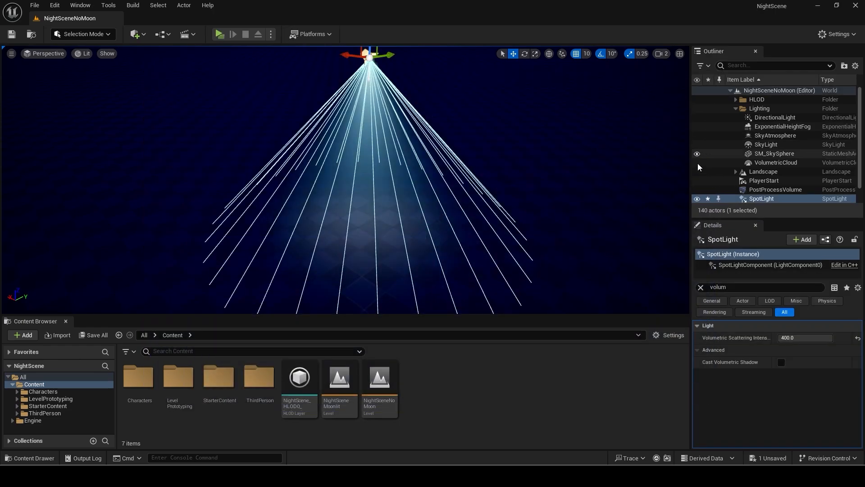
{"action": "left_click", "coordinate": [700, 287]}
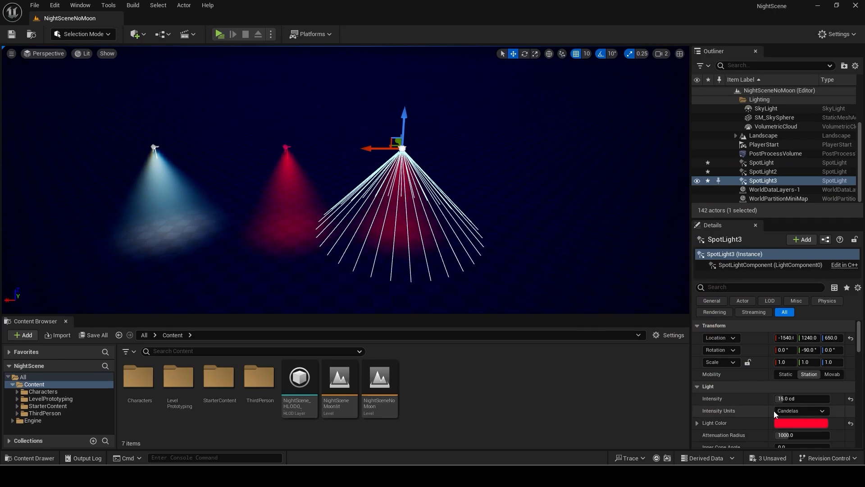
Set SpotLight3's light colour to green
{"action": "left_click", "coordinate": [801, 423]}
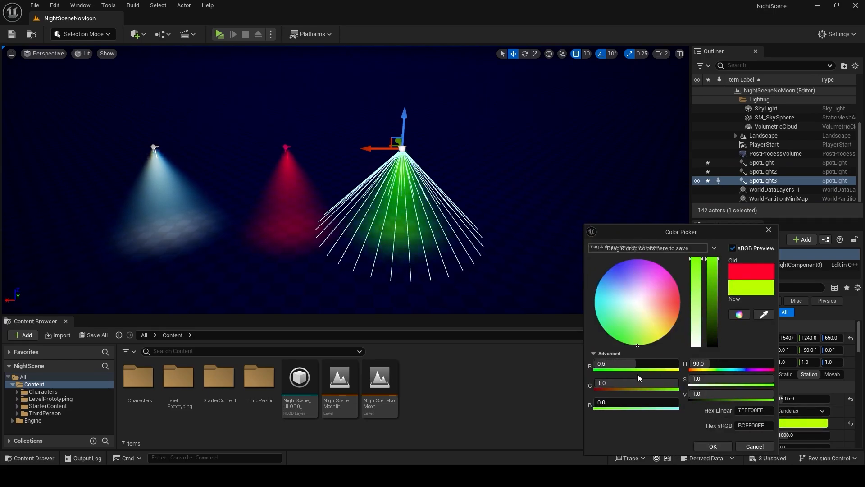
{"action": "left_click", "coordinate": [712, 446]}
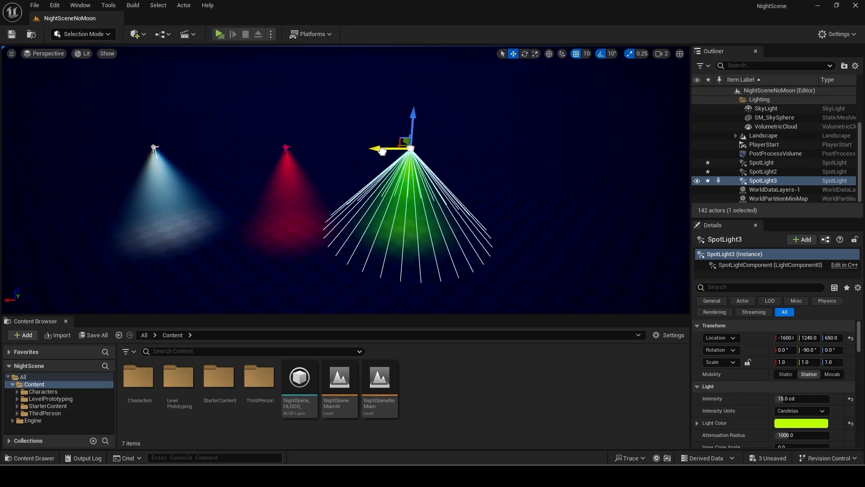